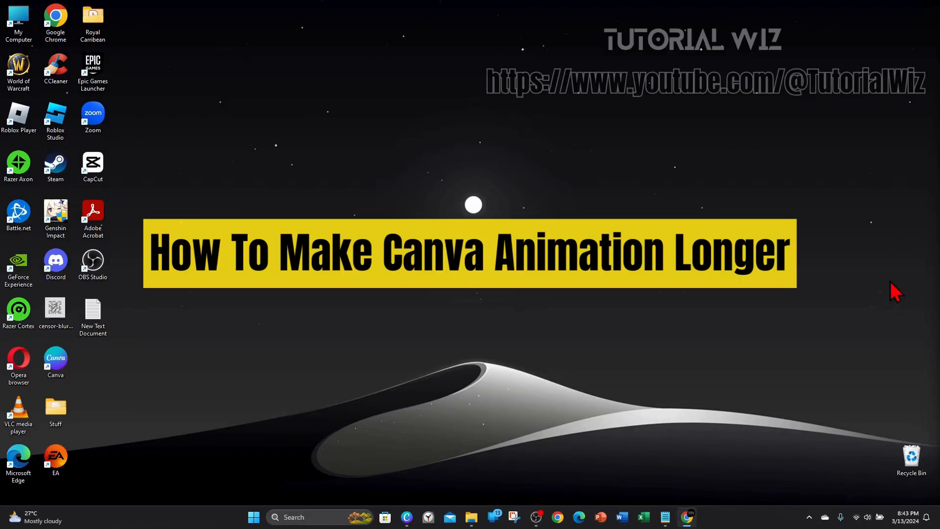
mouse_move(838, 243)
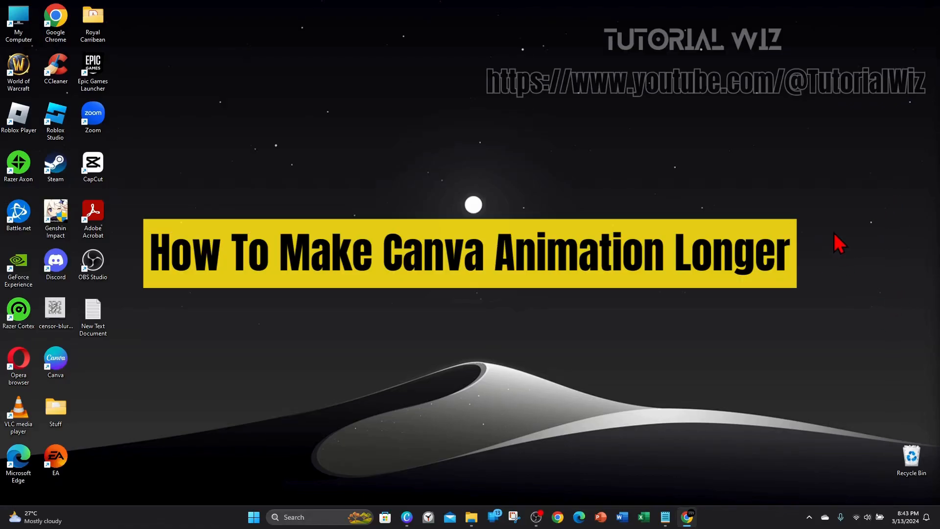
mouse_move(845, 226)
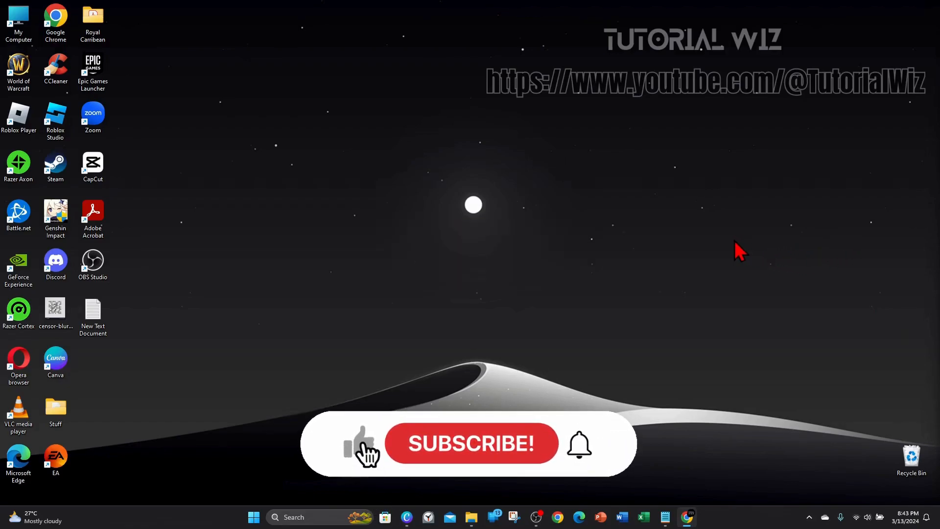
- Add a default 'Add a heading' text and give it the Pop text animation
click(471, 442)
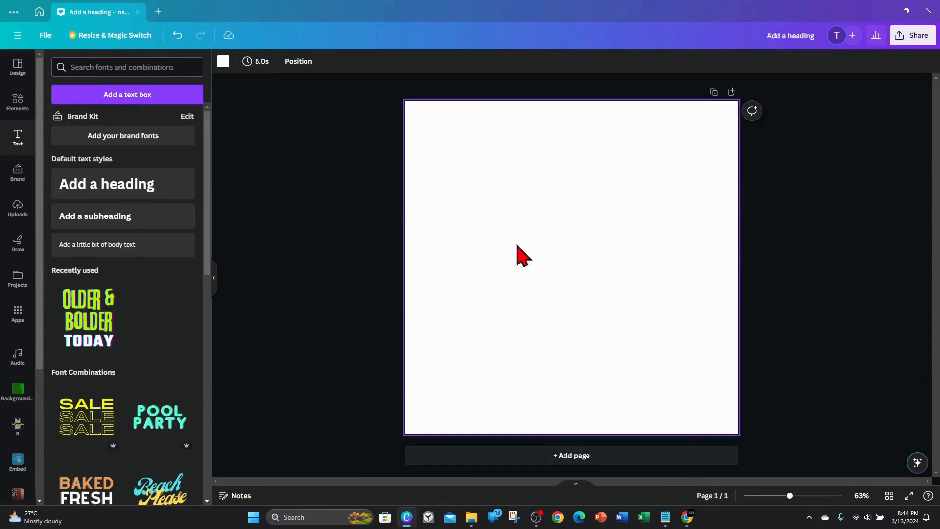
mouse_move(621, 195)
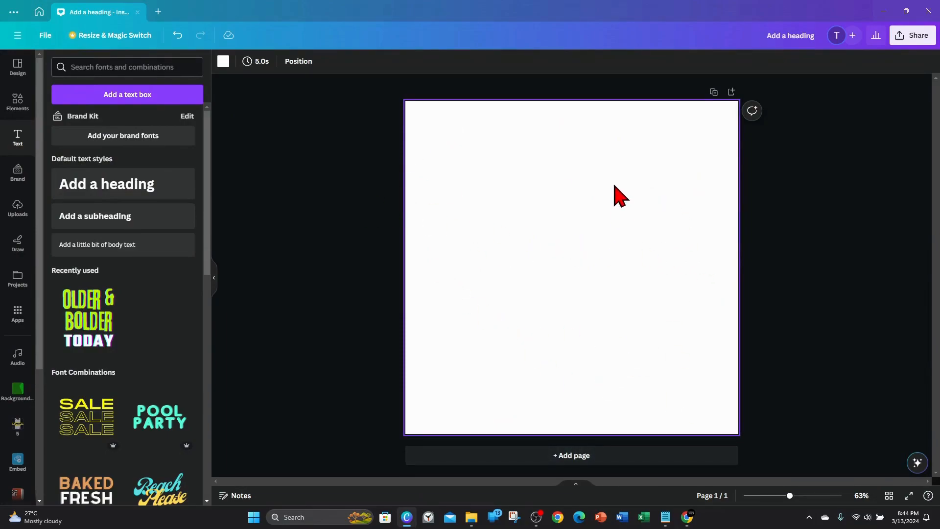
mouse_move(124, 184)
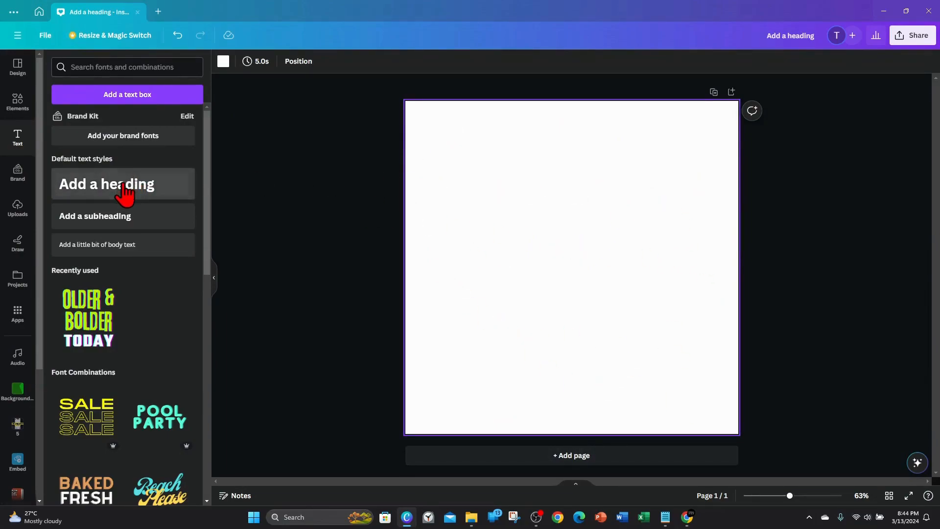
click(107, 184)
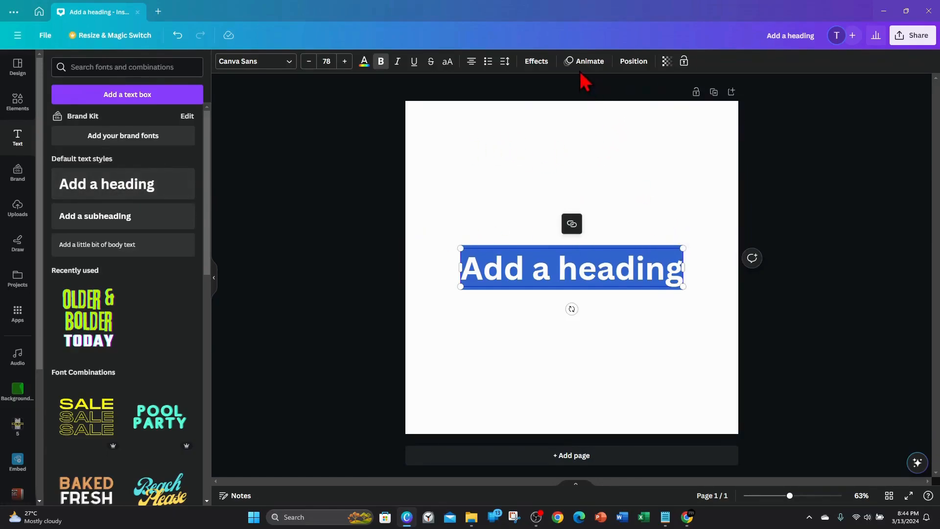
click(589, 61)
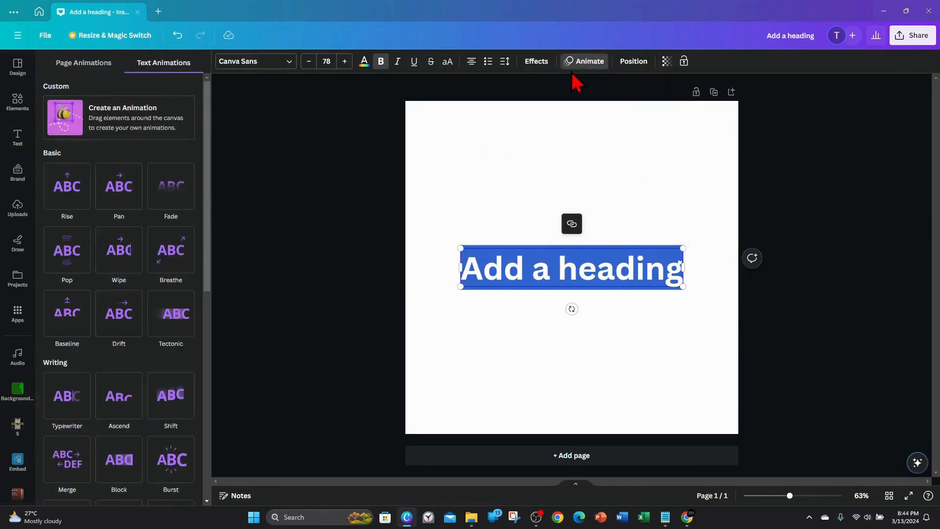
mouse_move(166, 378)
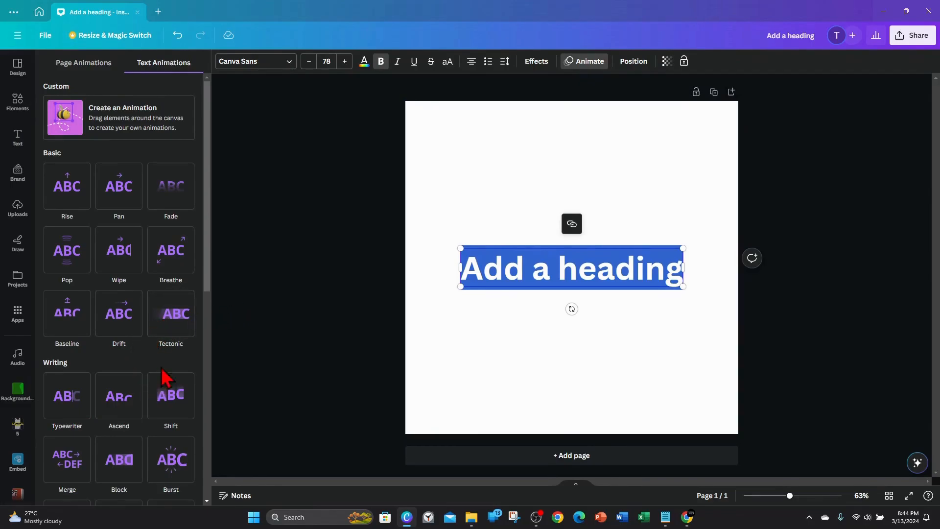
click(67, 250)
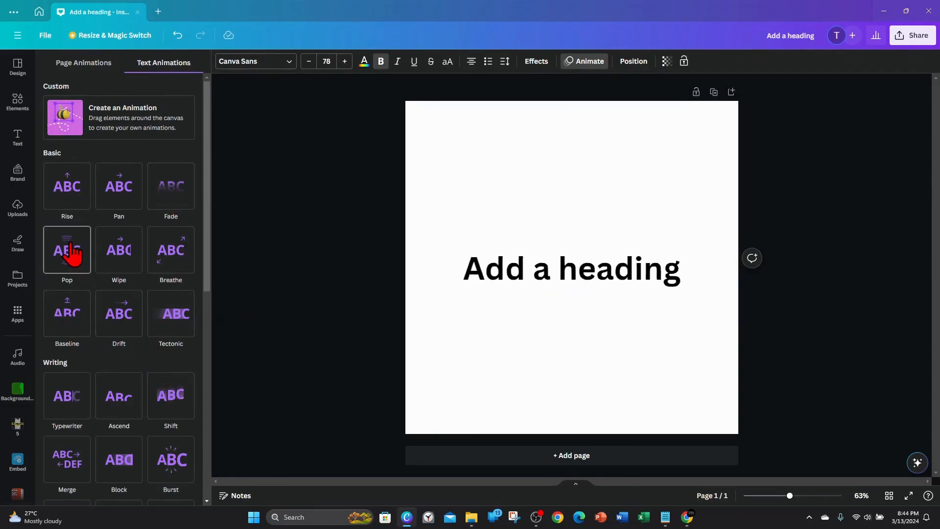
click(66, 249)
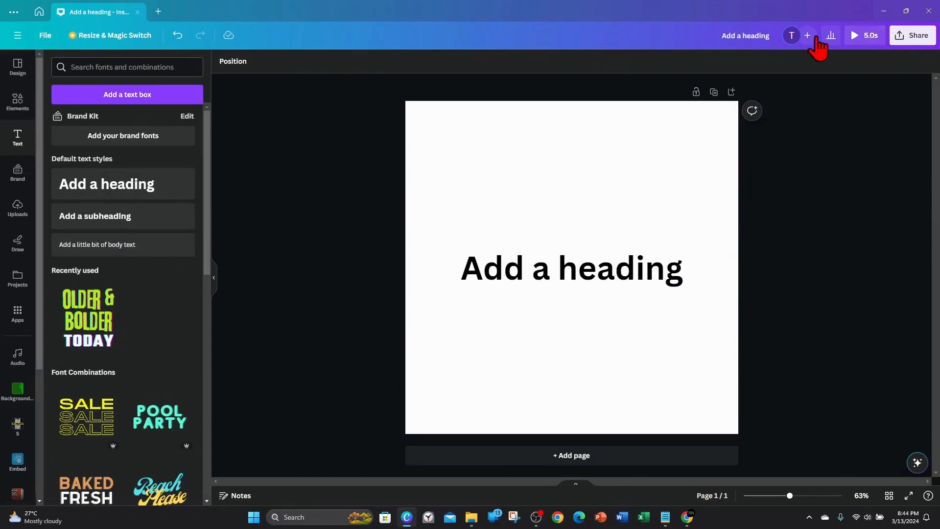
click(854, 35)
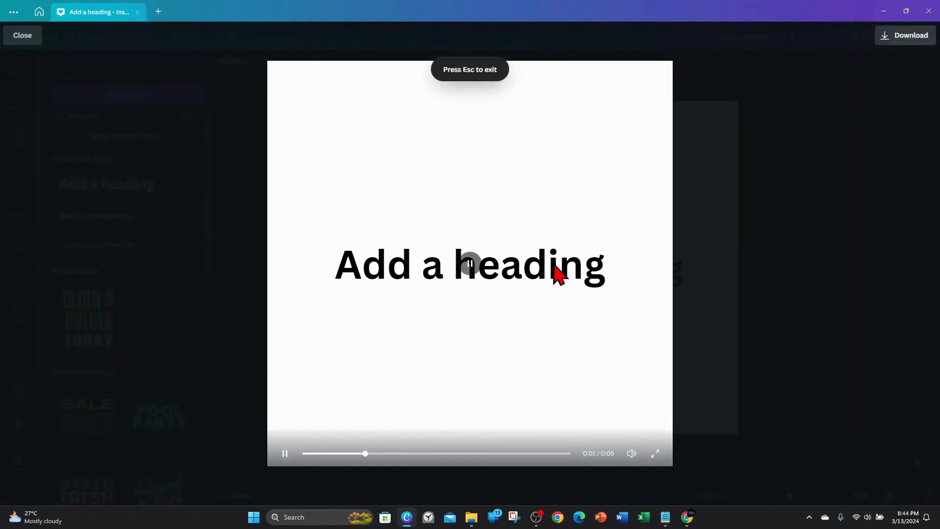
key(Escape)
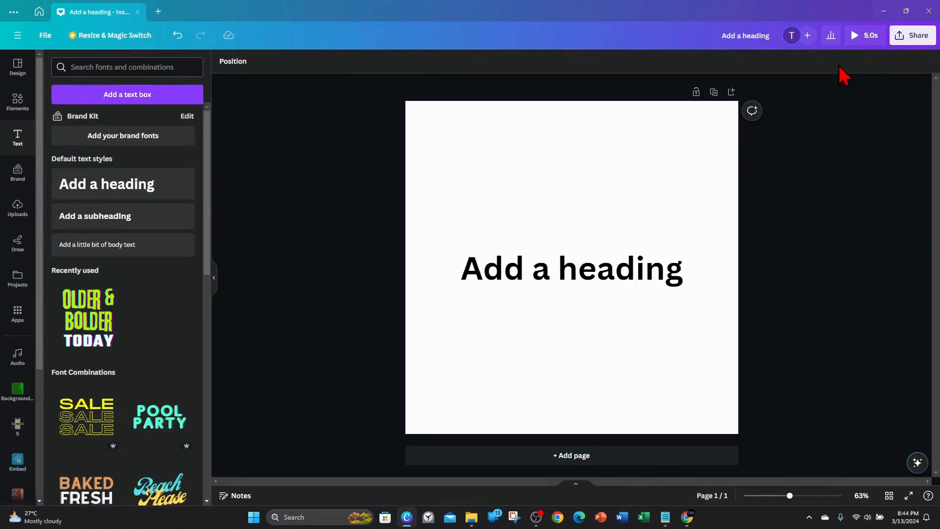
mouse_move(779, 286)
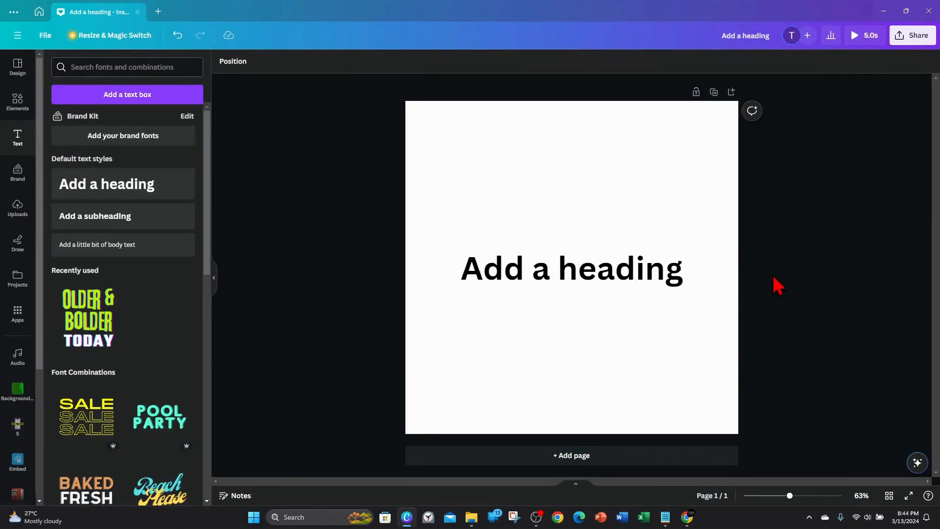
click(546, 379)
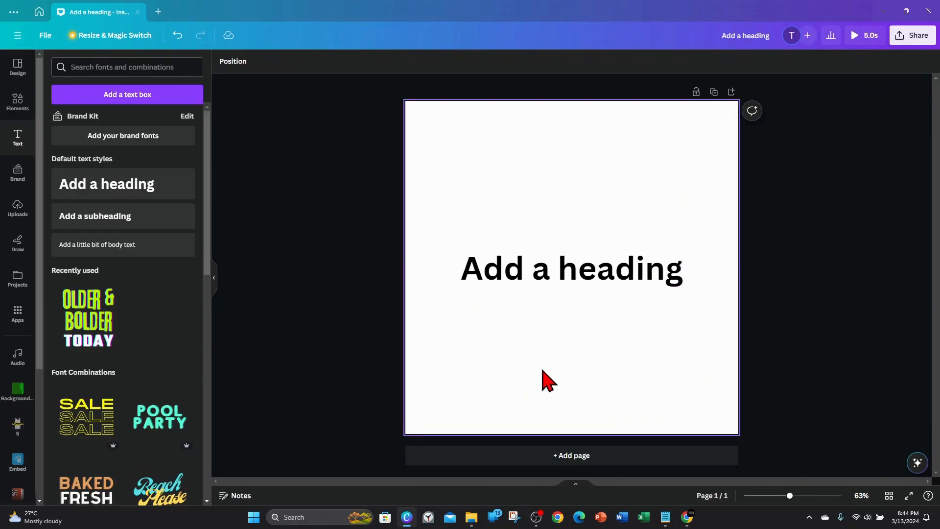
mouse_move(718, 372)
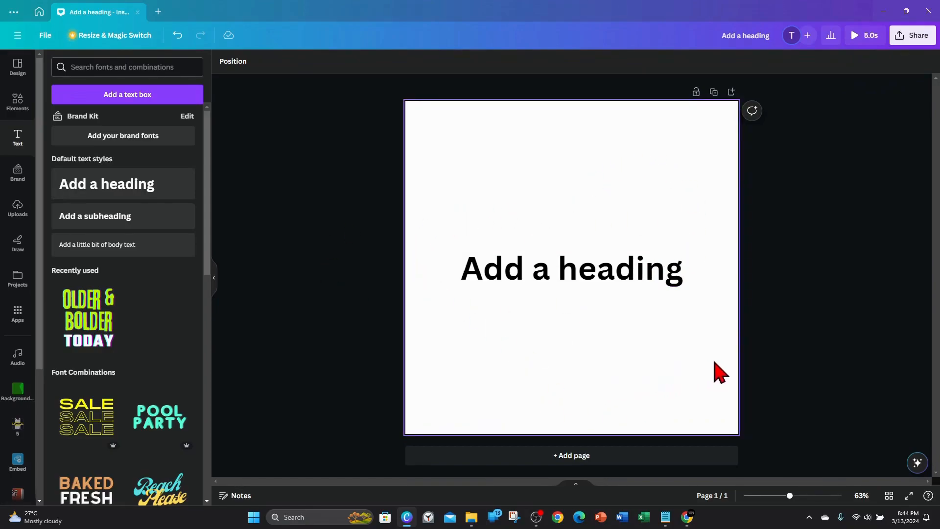
mouse_move(709, 254)
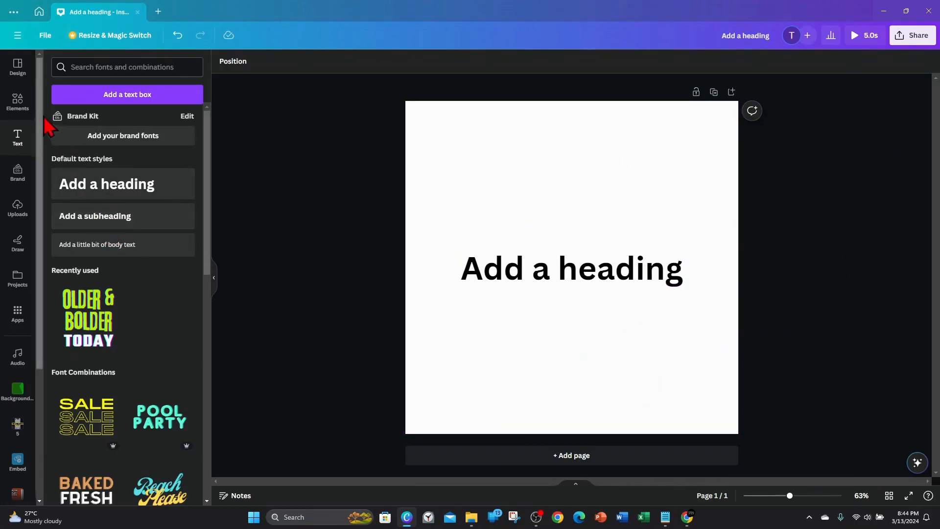
- Add the squirrel monkey stock video from the 'monkey' Elements search to the page
click(18, 101)
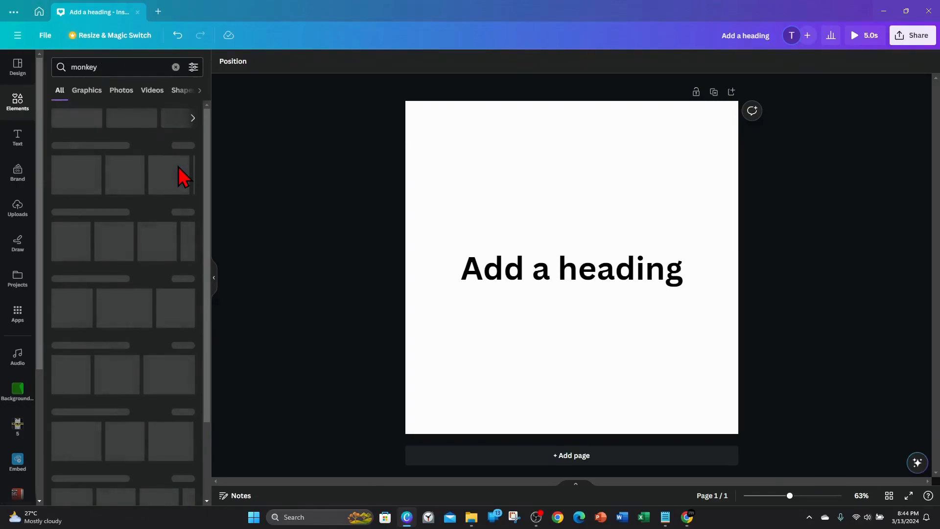
click(126, 90)
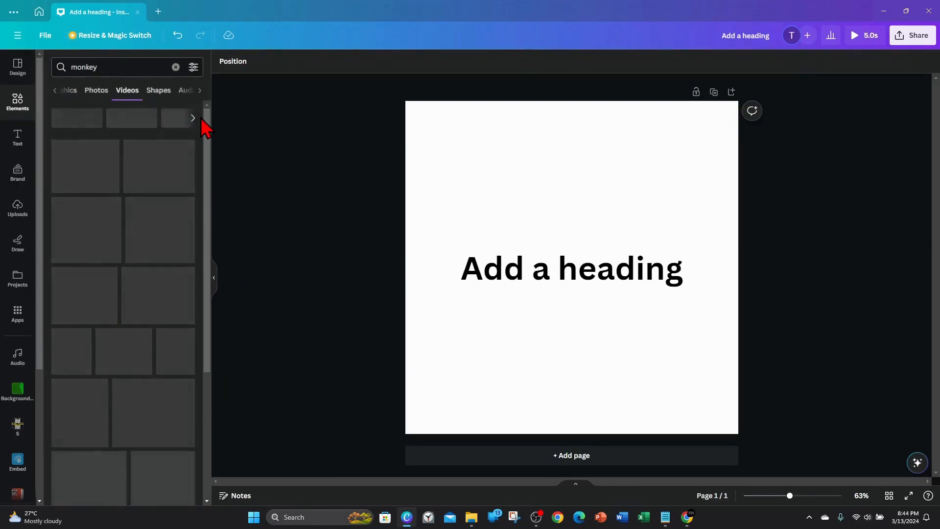
mouse_move(219, 243)
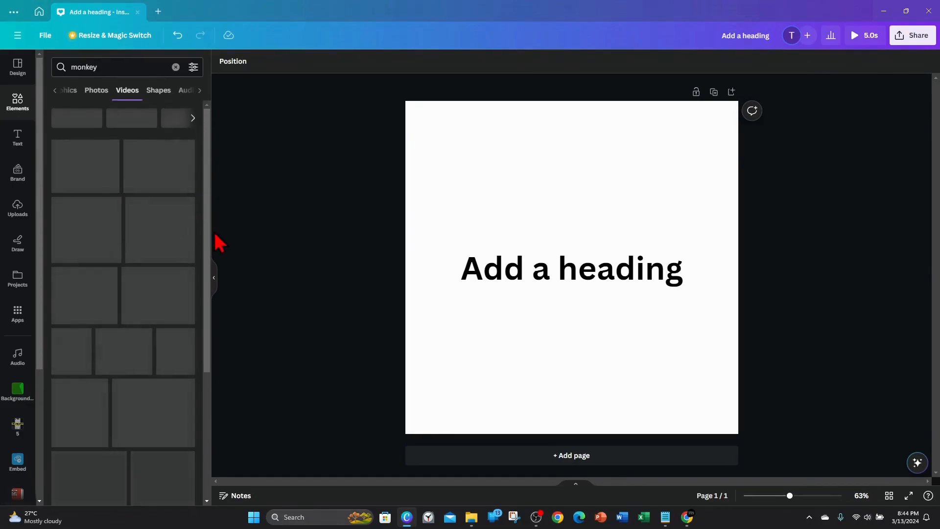
mouse_move(213, 273)
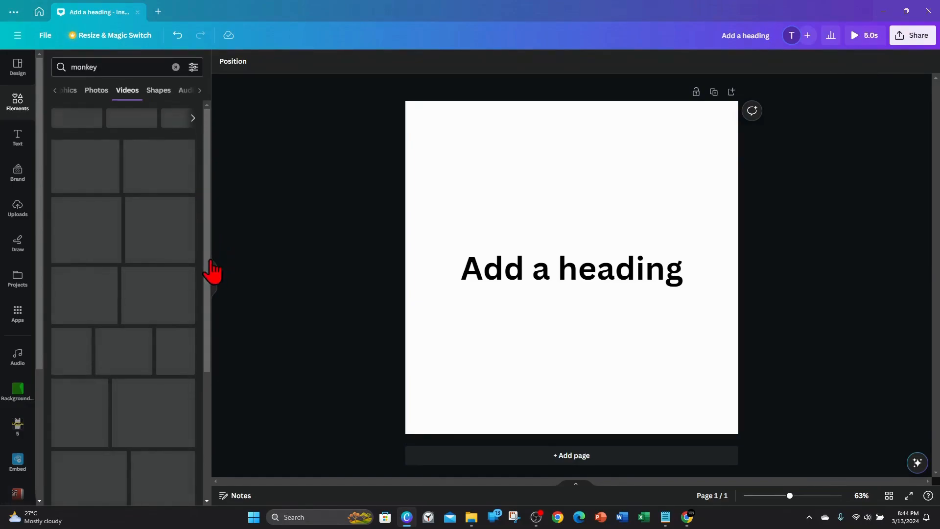
mouse_move(213, 277)
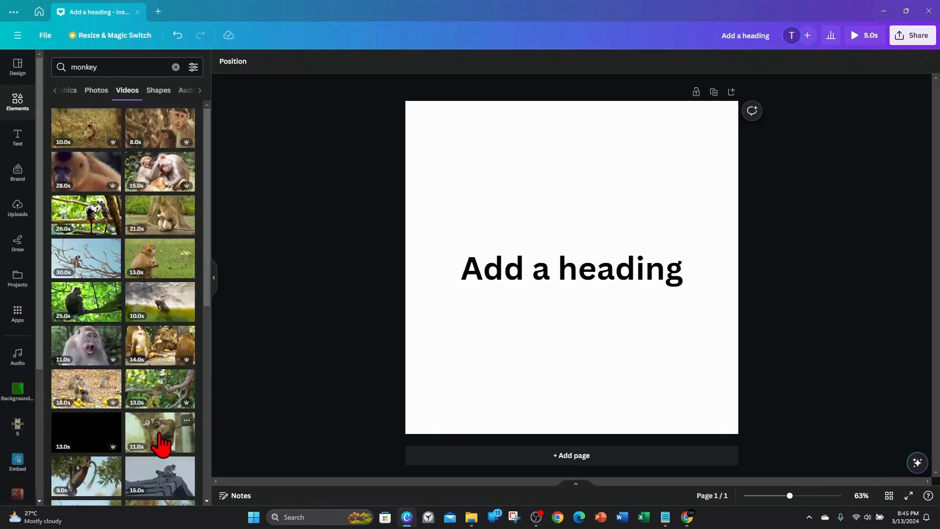
click(160, 432)
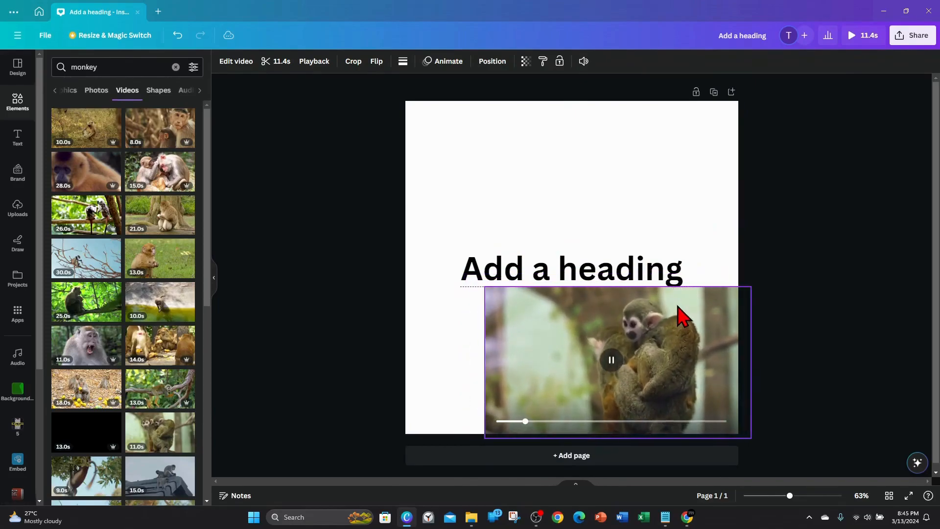
- Place the monkey video below the heading and set its transparency to 0
click(610, 359)
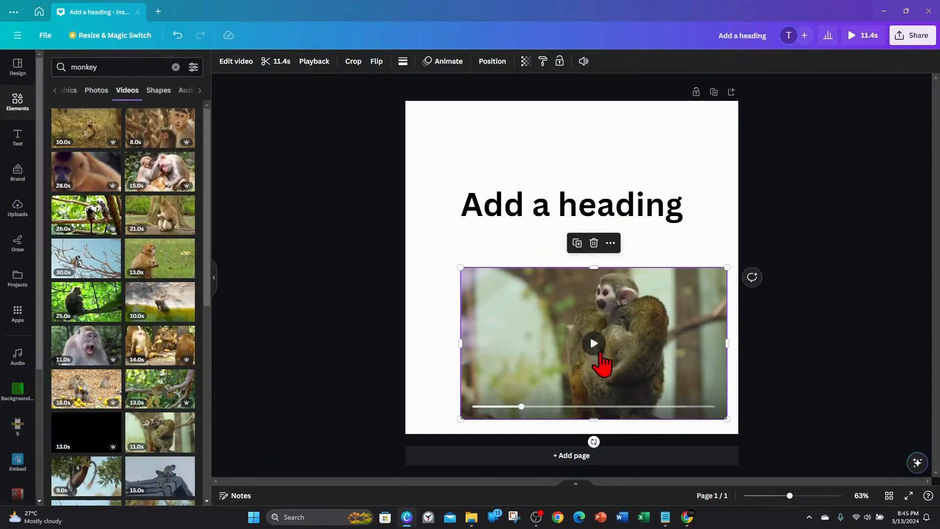
mouse_move(560, 384)
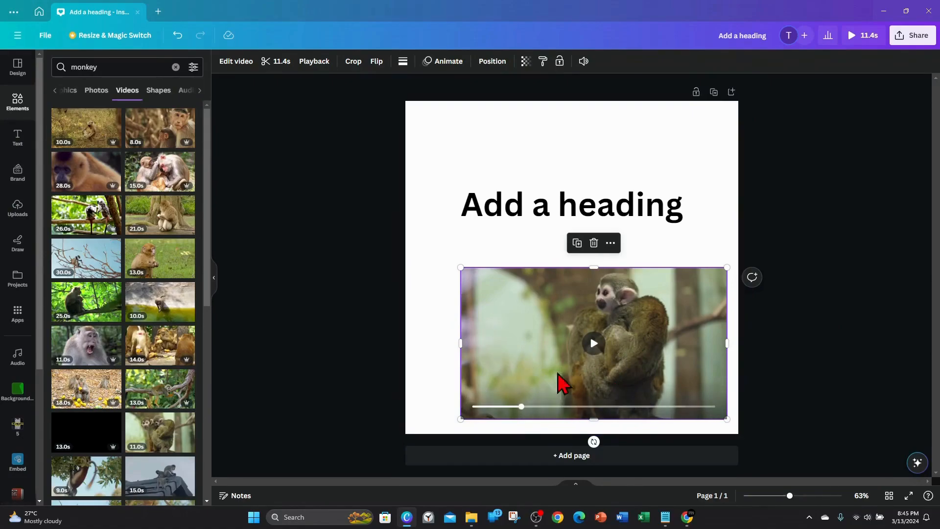
mouse_move(716, 303)
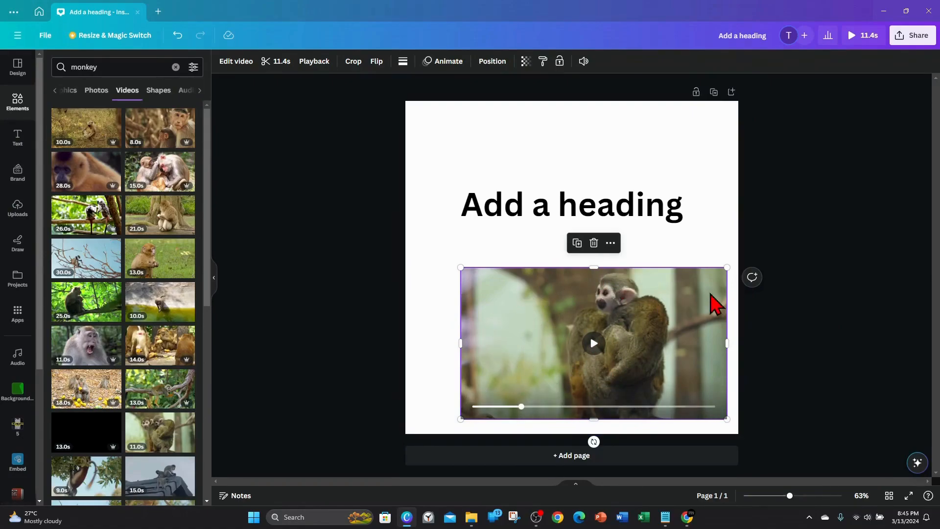
mouse_move(486, 342)
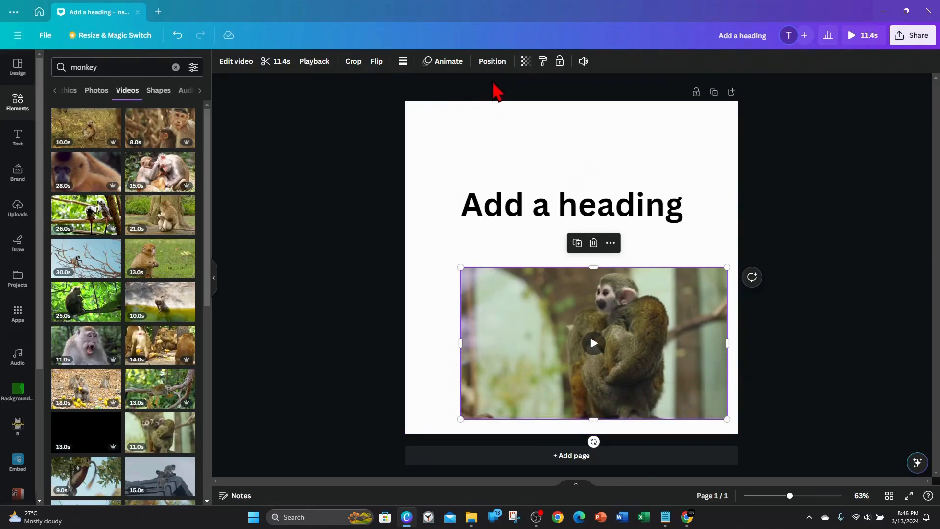
click(524, 61)
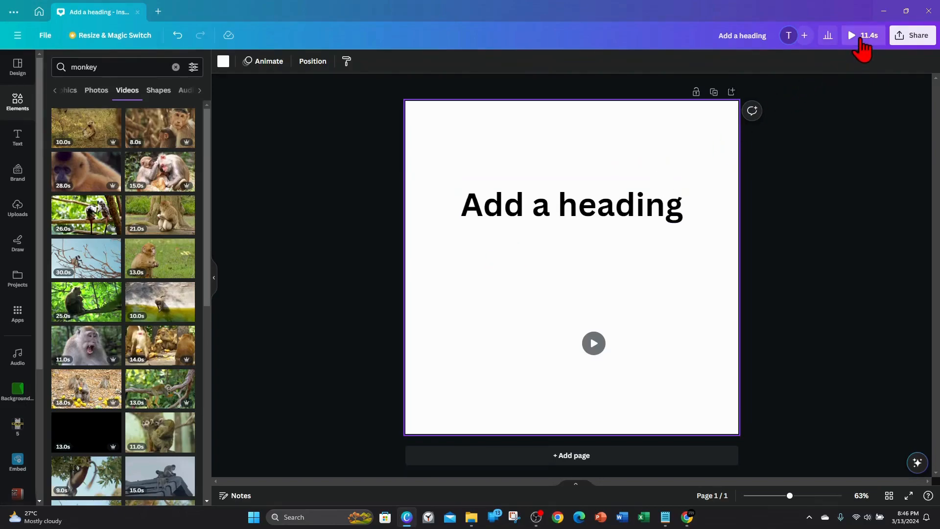
click(850, 35)
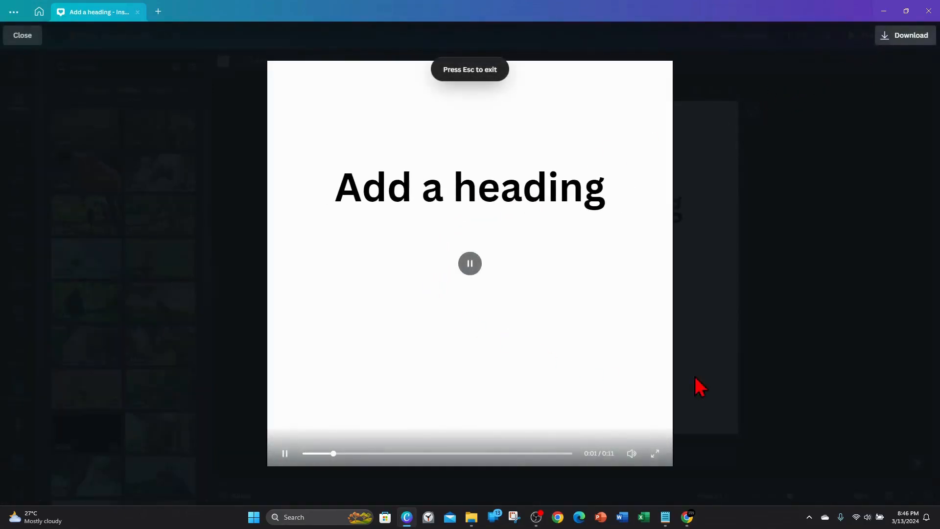
mouse_move(883, 350)
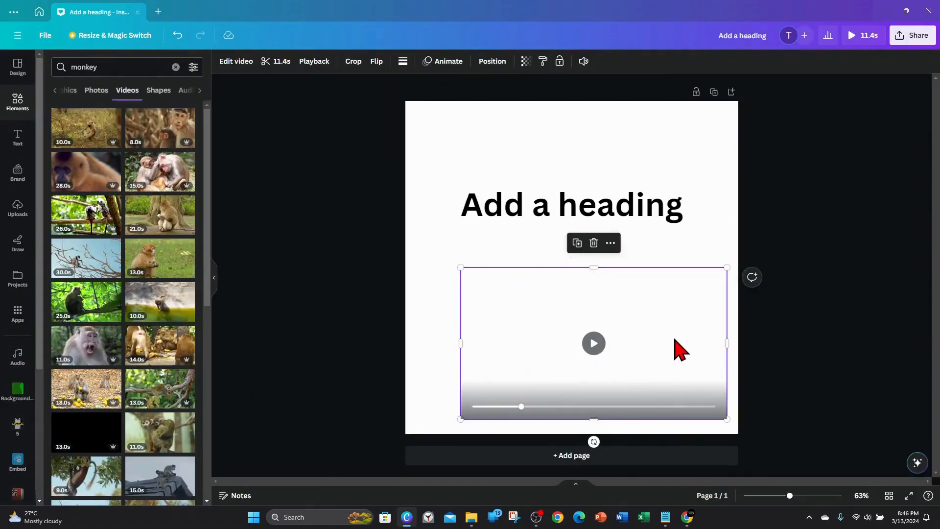
- Trim the invisible monkey video to 3.0 seconds, shortening the page to 3.0s
click(236, 60)
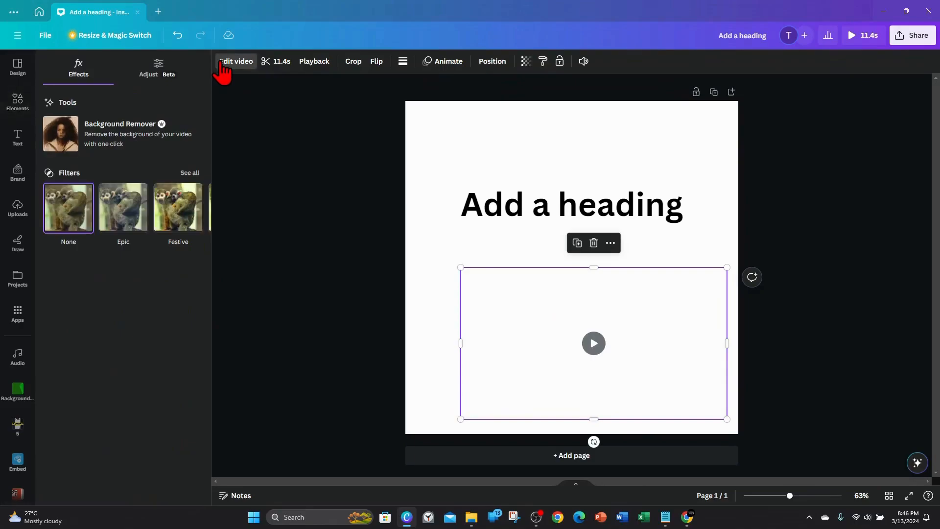
click(236, 60)
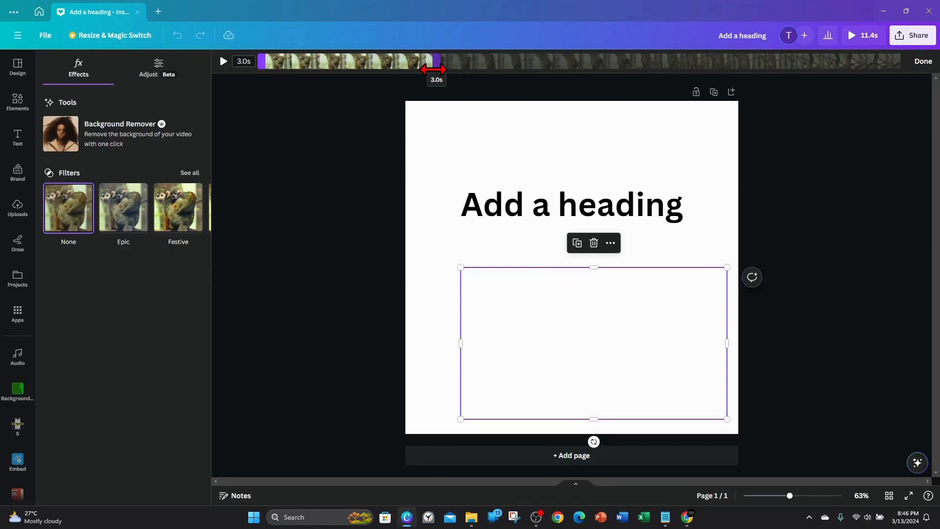
click(223, 61)
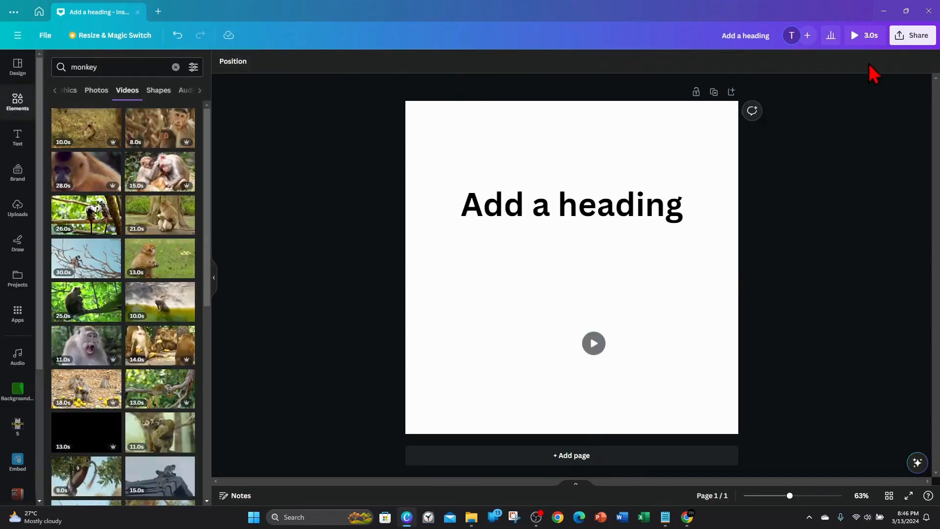
- Preview the 3-second design full screen, showing only the heading
click(854, 35)
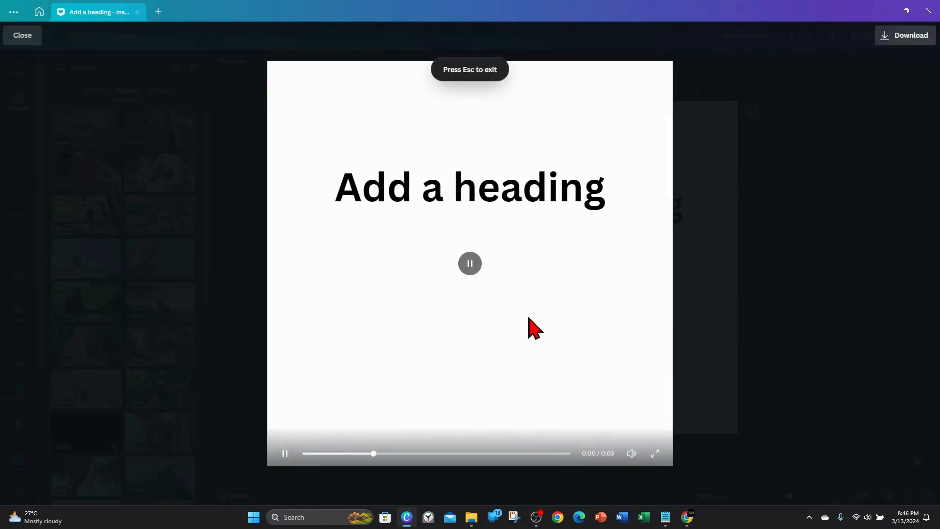
mouse_move(689, 334)
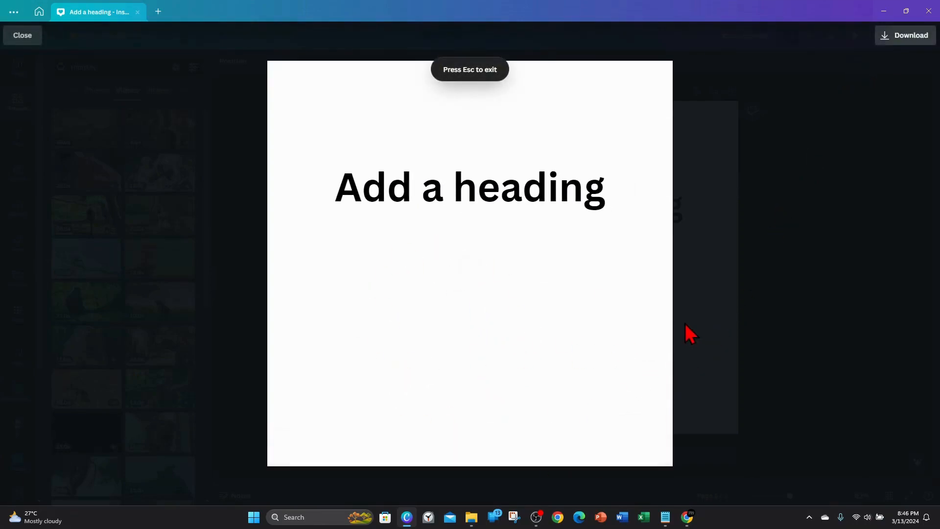
mouse_move(839, 259)
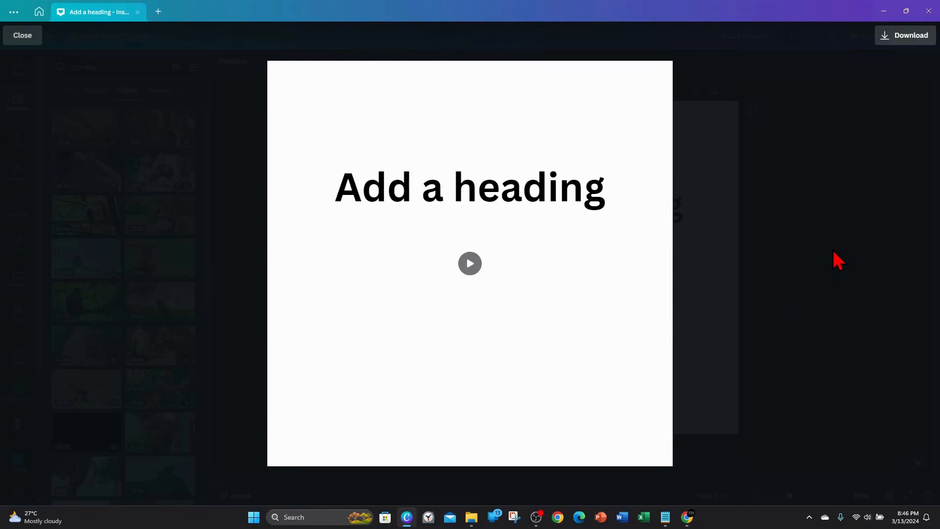
mouse_move(792, 293)
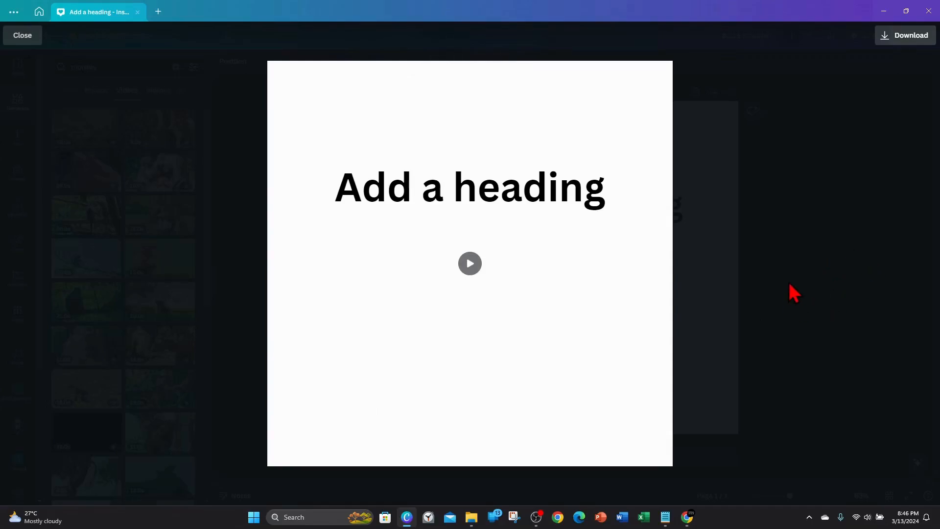